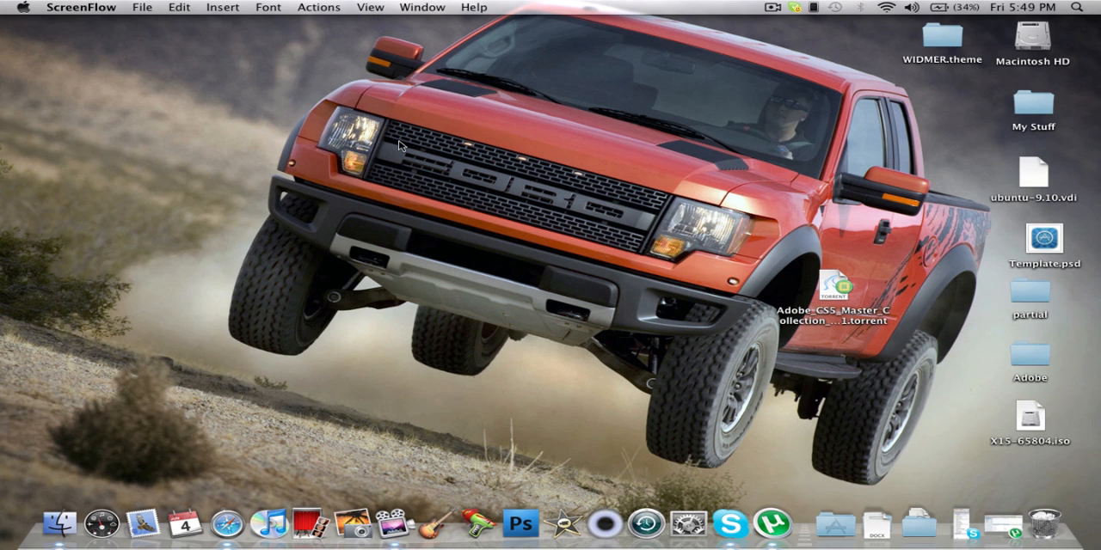
Launch Safari from the Dock.
click(226, 523)
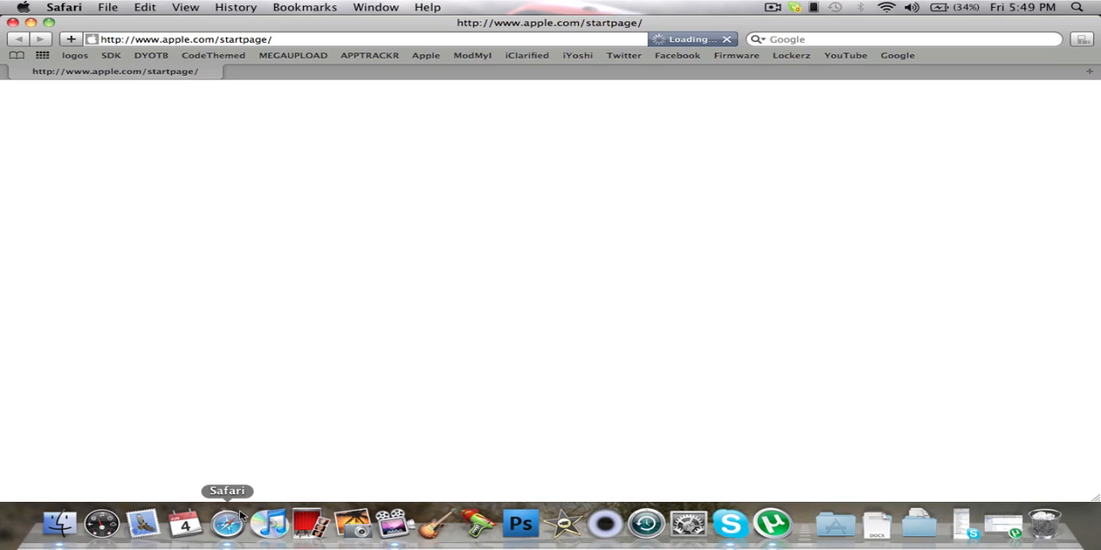
Go to YouTube and open My Videos from the signed-in account menu.
click(844, 55)
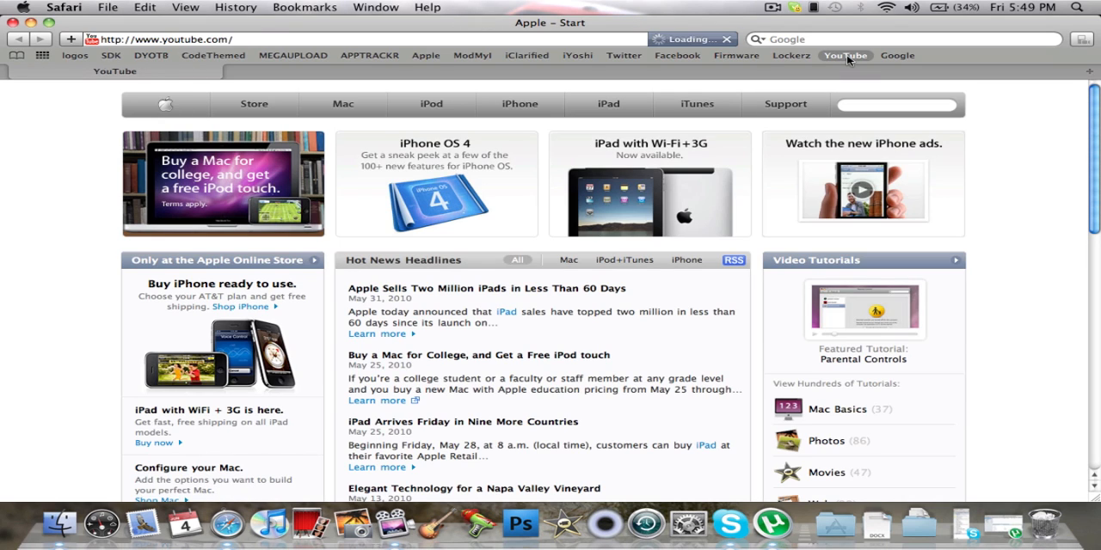
click(845, 55)
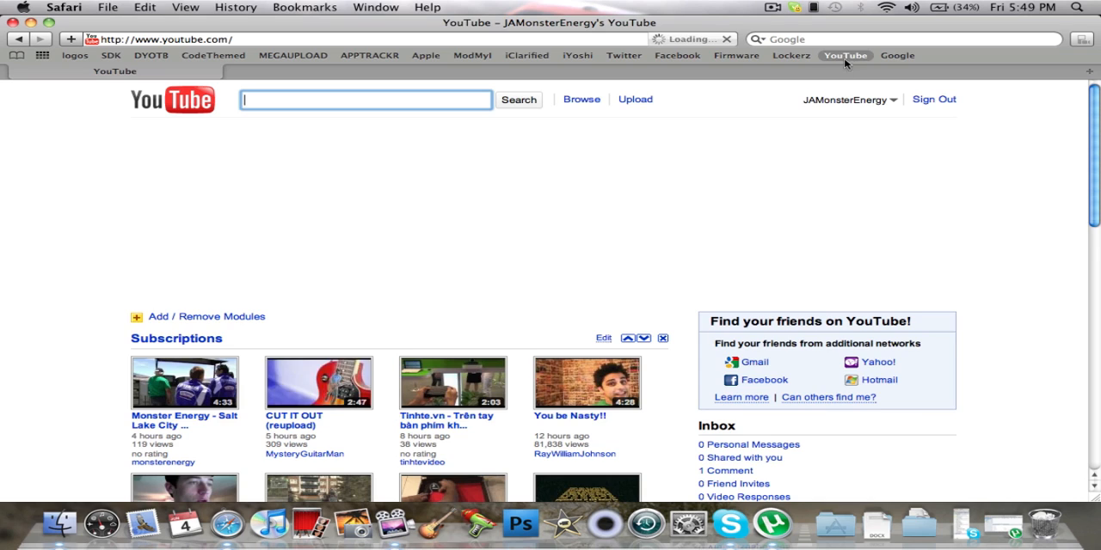
click(847, 99)
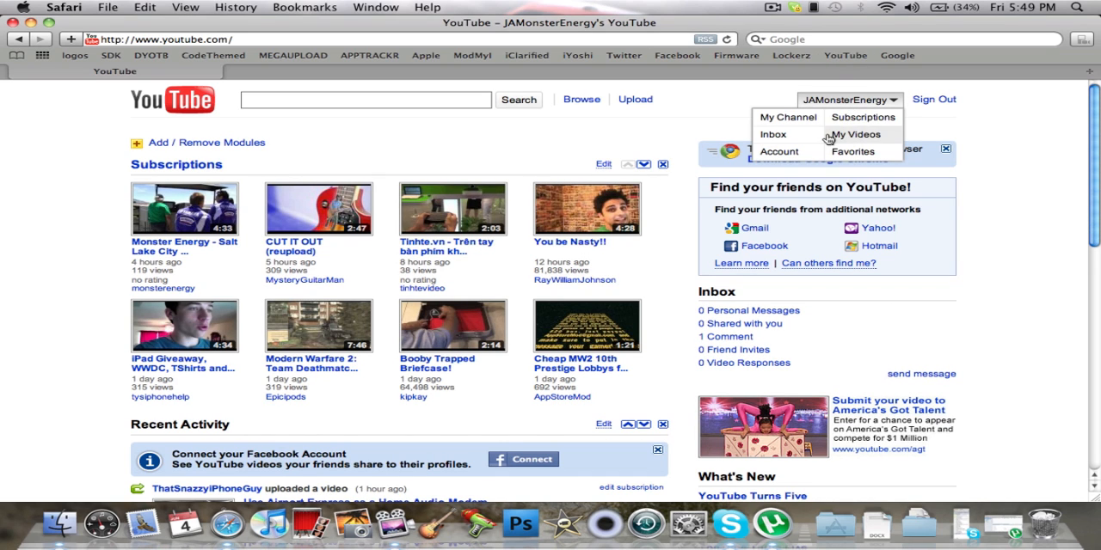
mouse_move(860, 135)
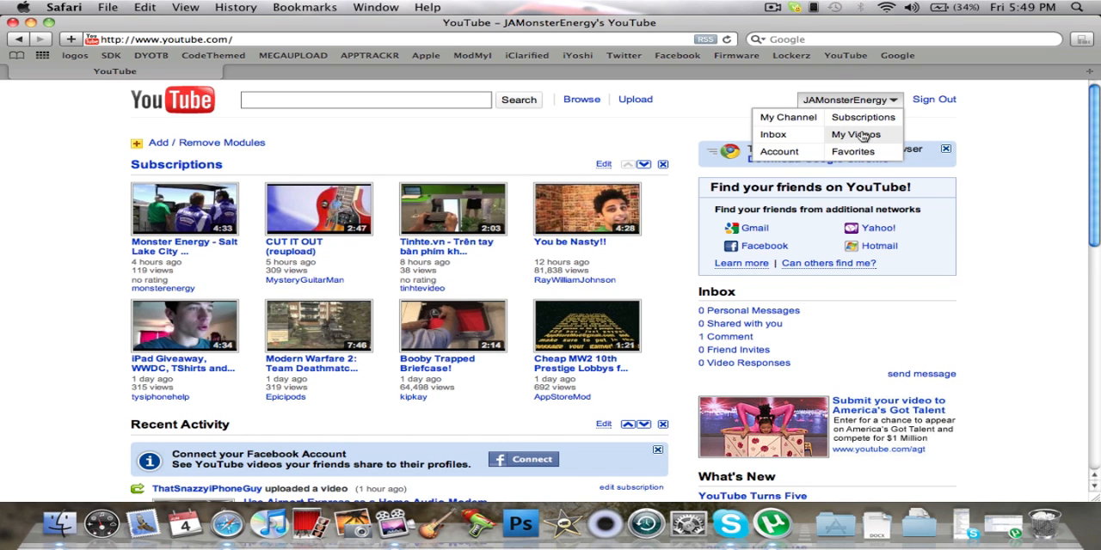
click(856, 134)
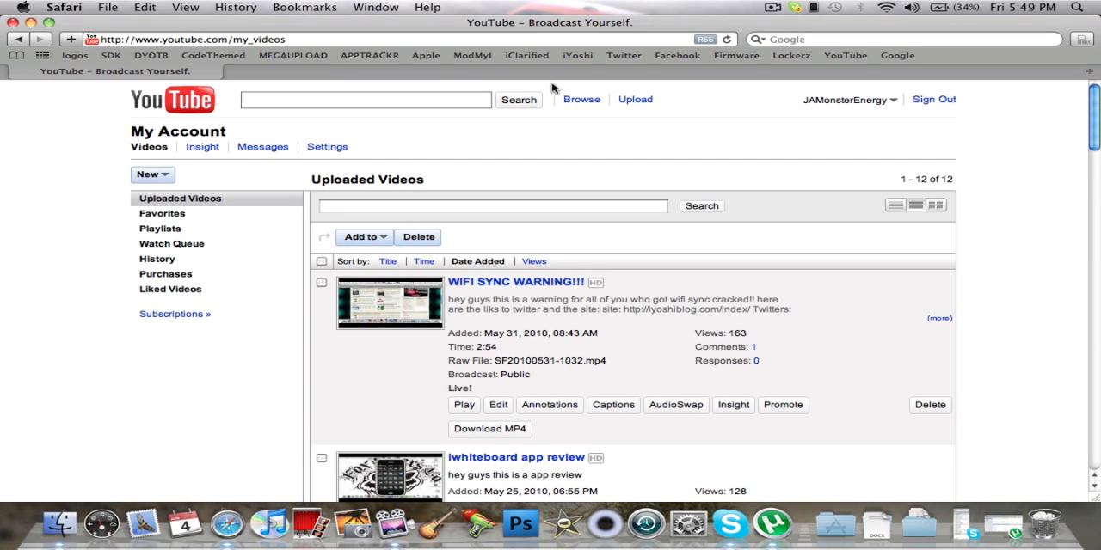
click(577, 56)
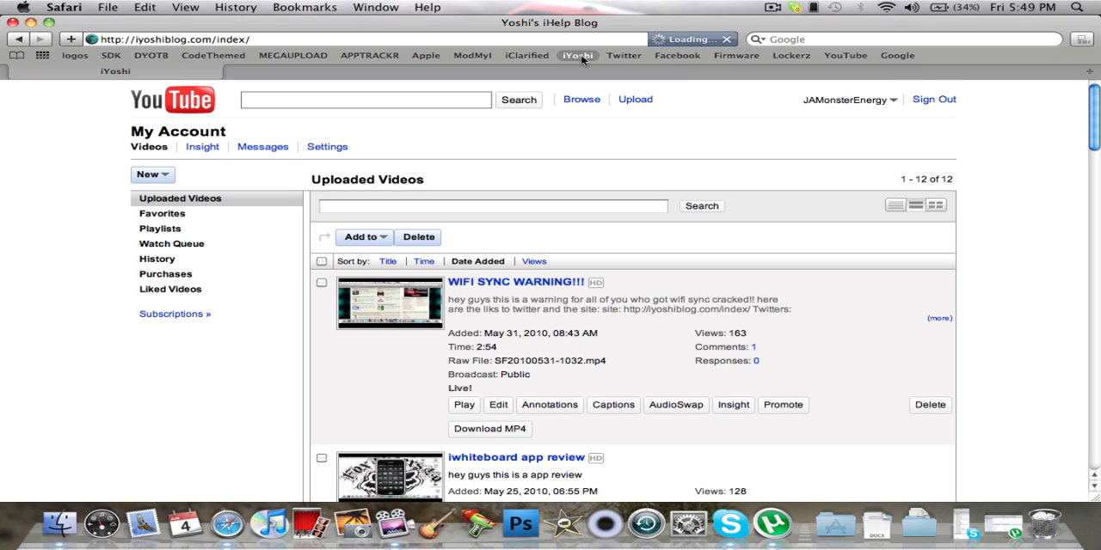
click(577, 55)
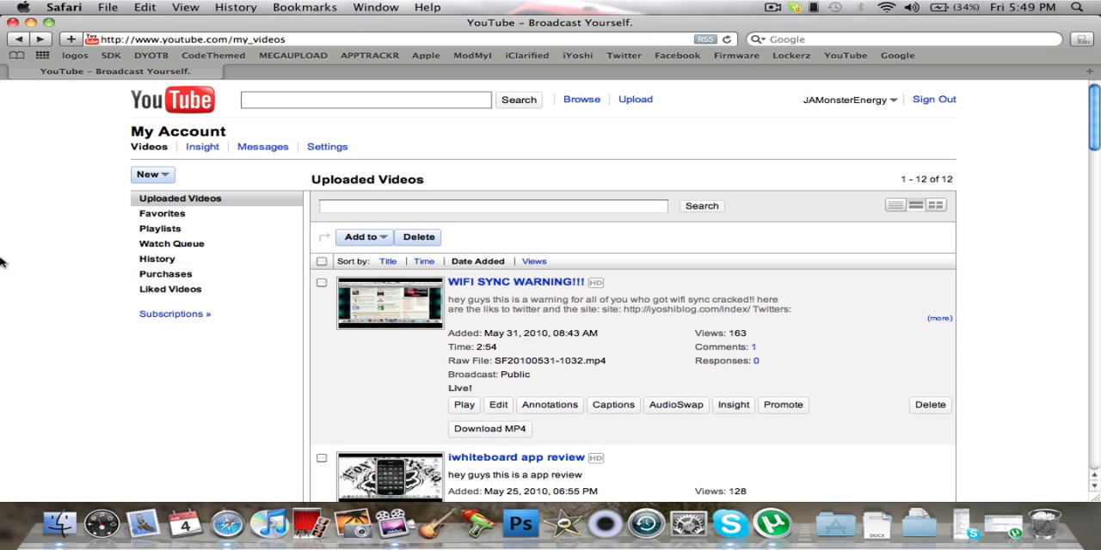
mouse_move(842, 93)
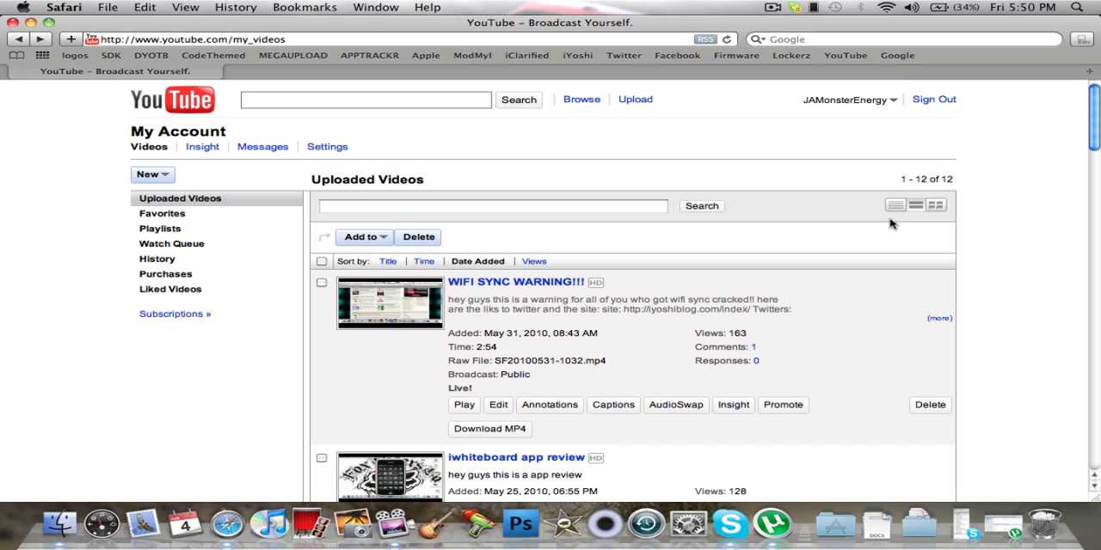
mouse_move(658, 260)
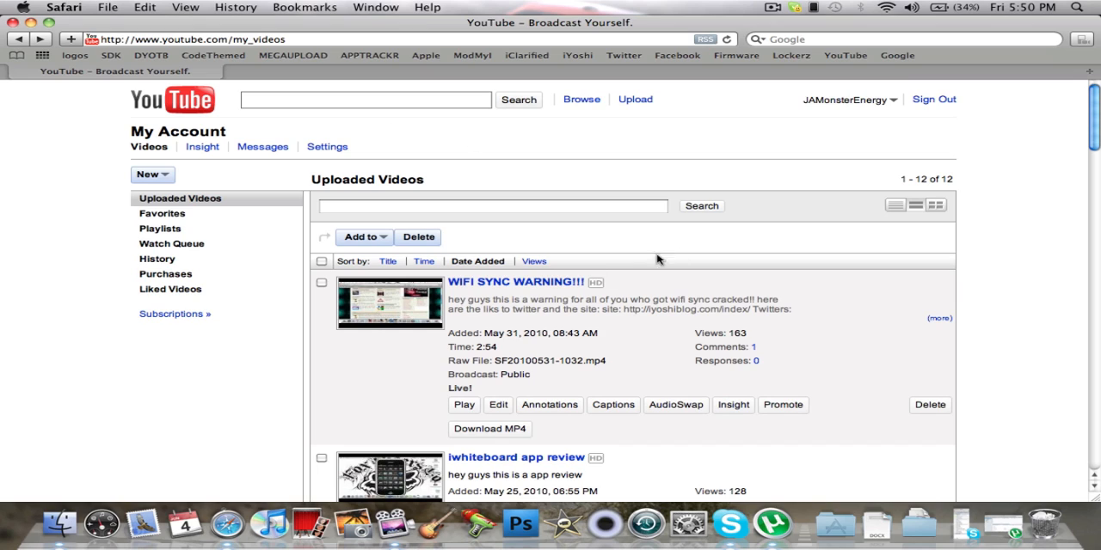
mouse_move(398, 164)
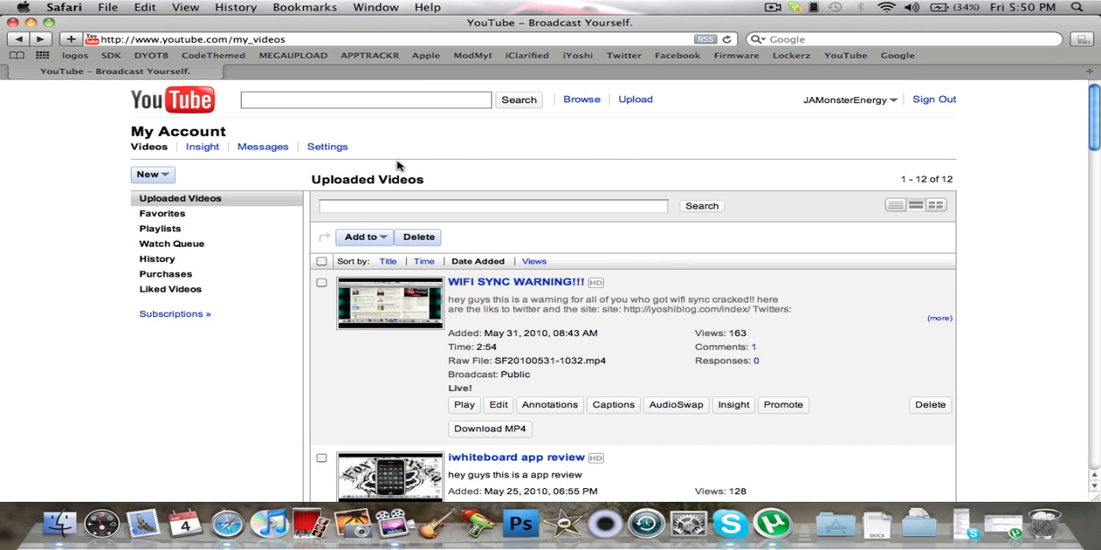